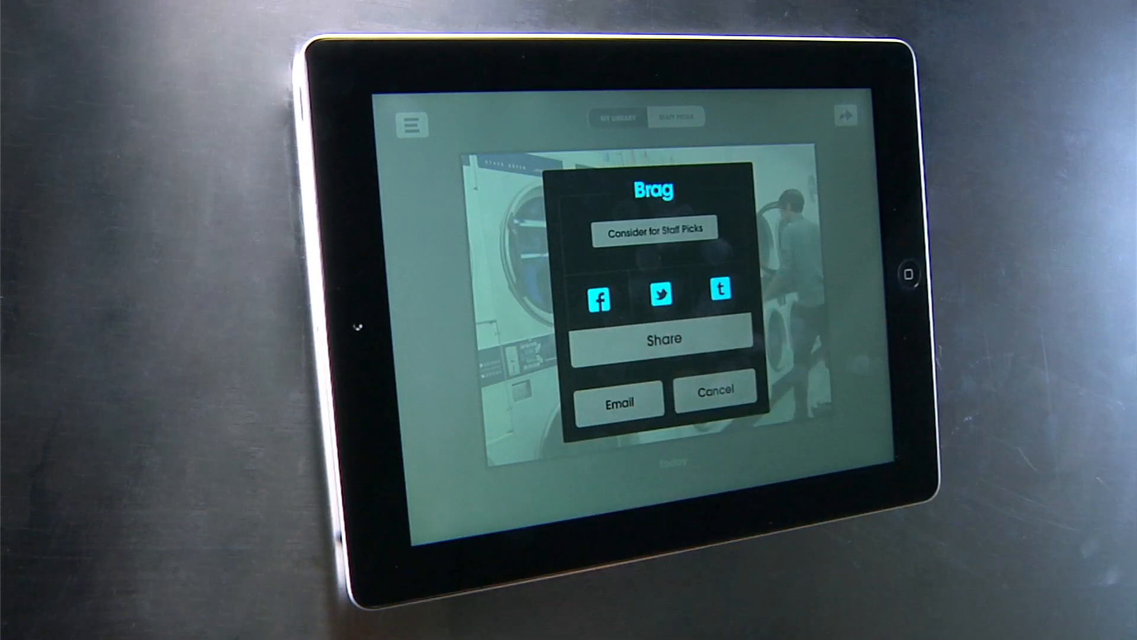
- Cancel Echograph's Brag sharing sheet for the laundromat clip and switch to iTunes
click(714, 390)
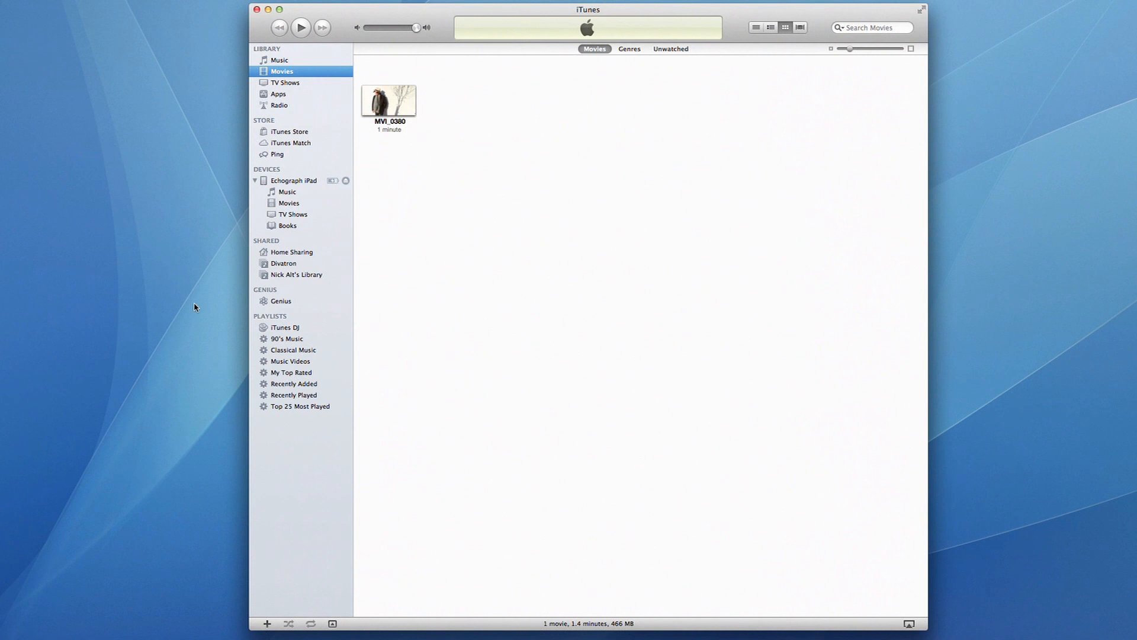
click(294, 180)
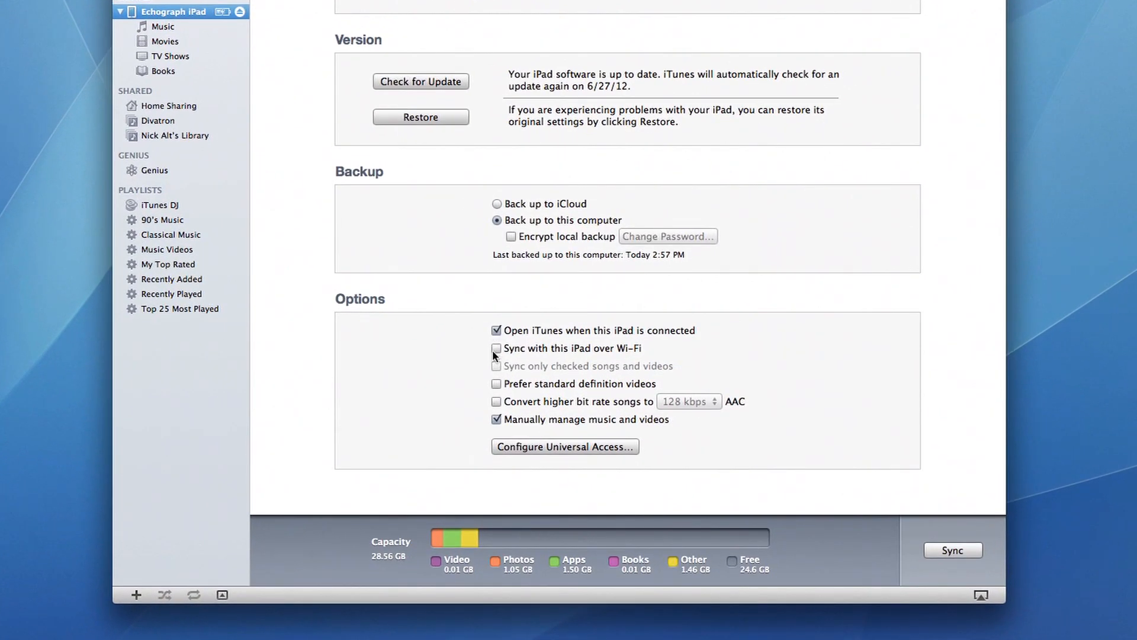
click(497, 354)
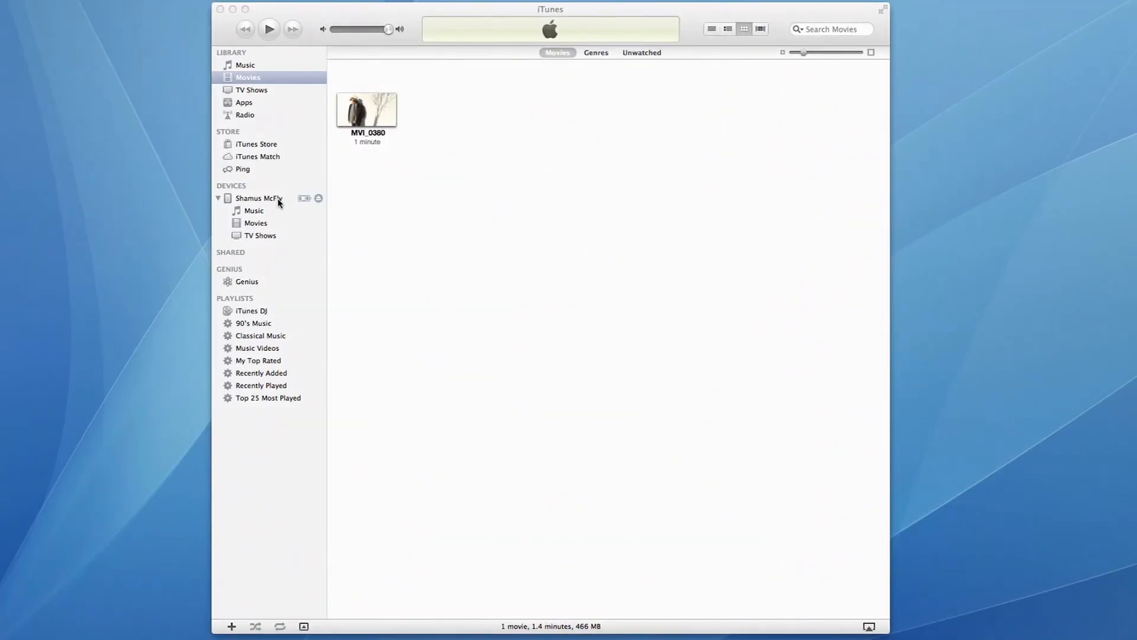
- Select the iPad, go to Apps, and pick Echograph under File Sharing
click(259, 198)
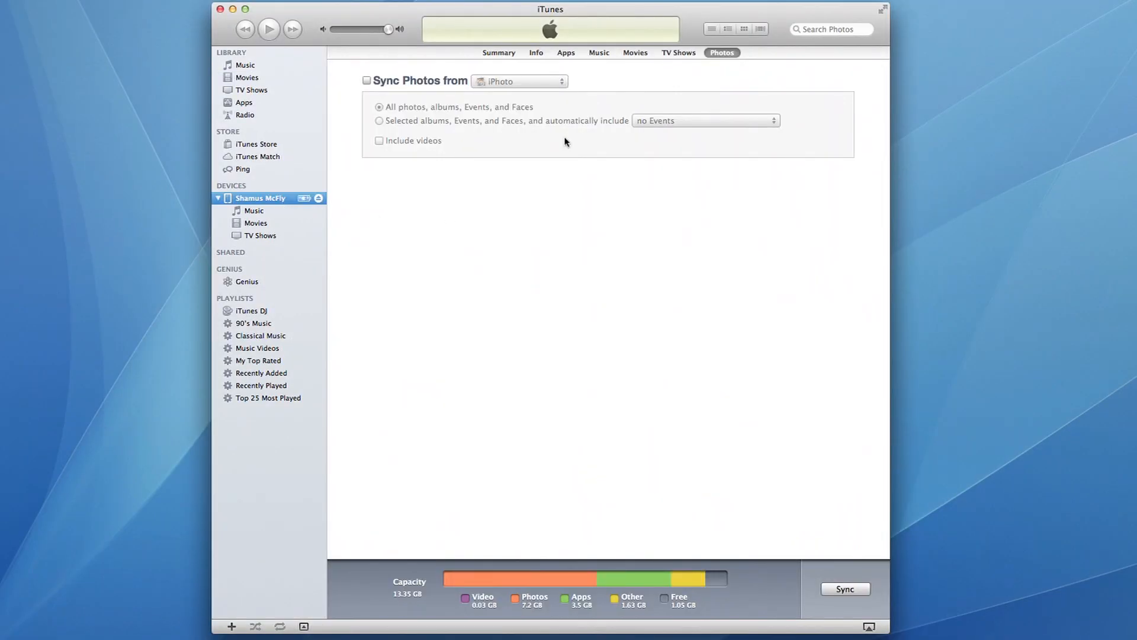
click(565, 52)
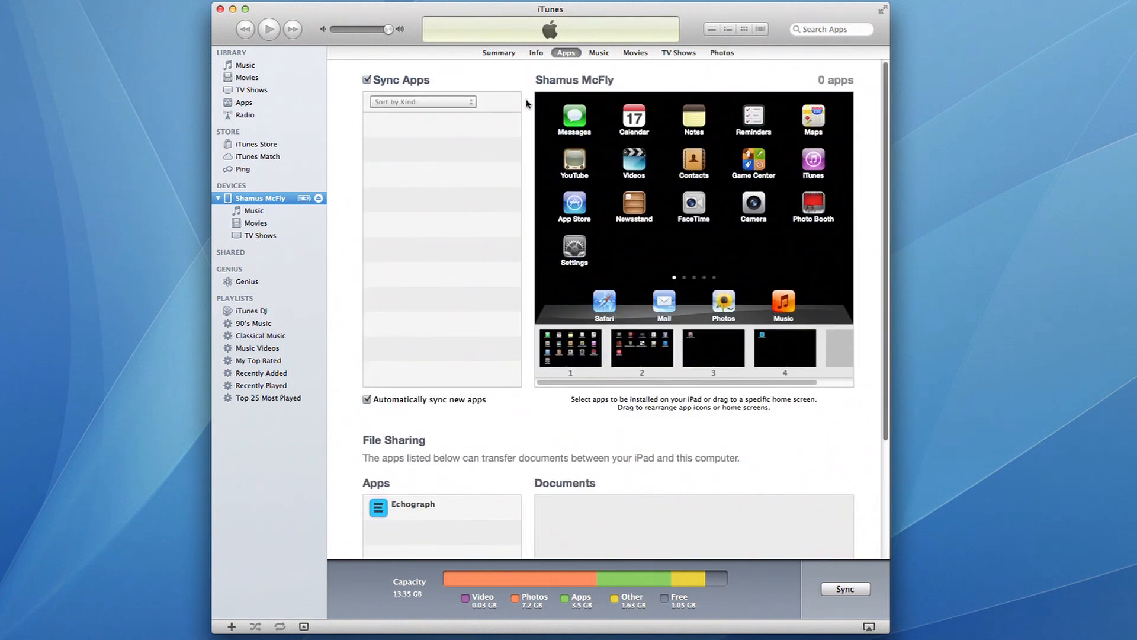
scroll(down, 3)
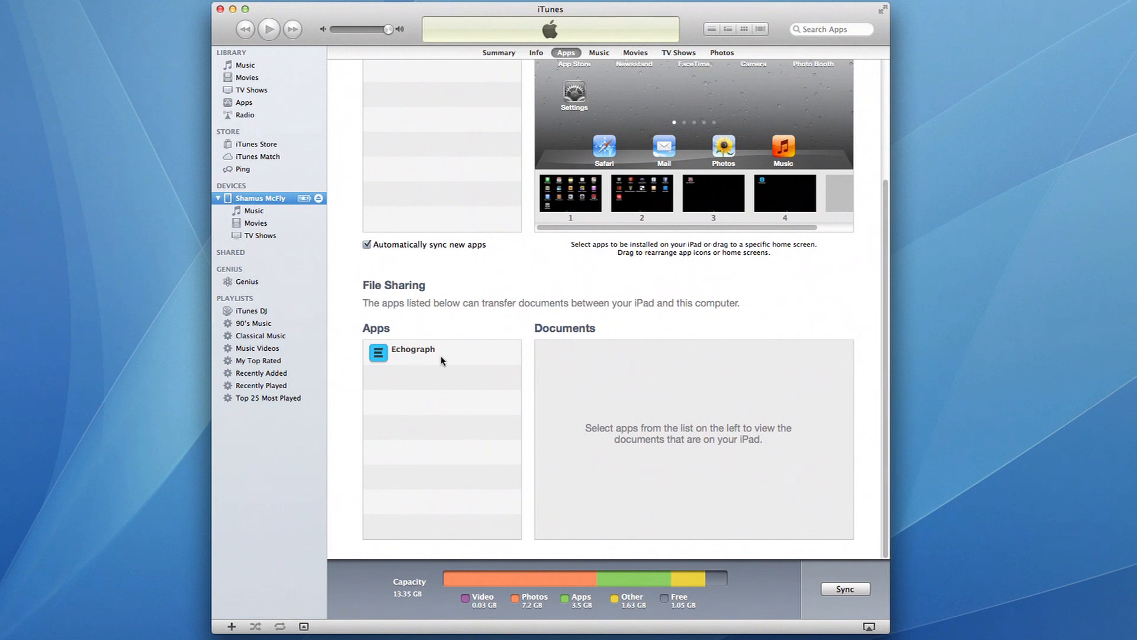
click(413, 349)
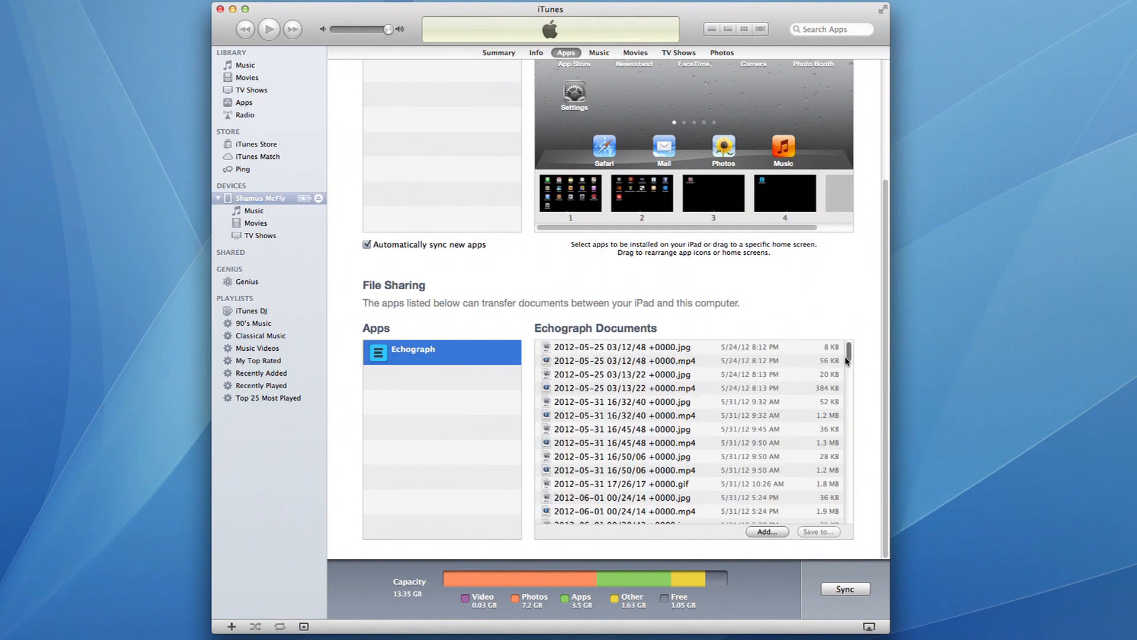
- Save the latest Echograph .mp4 and .gif documents to the Desktop
scroll(down, 3)
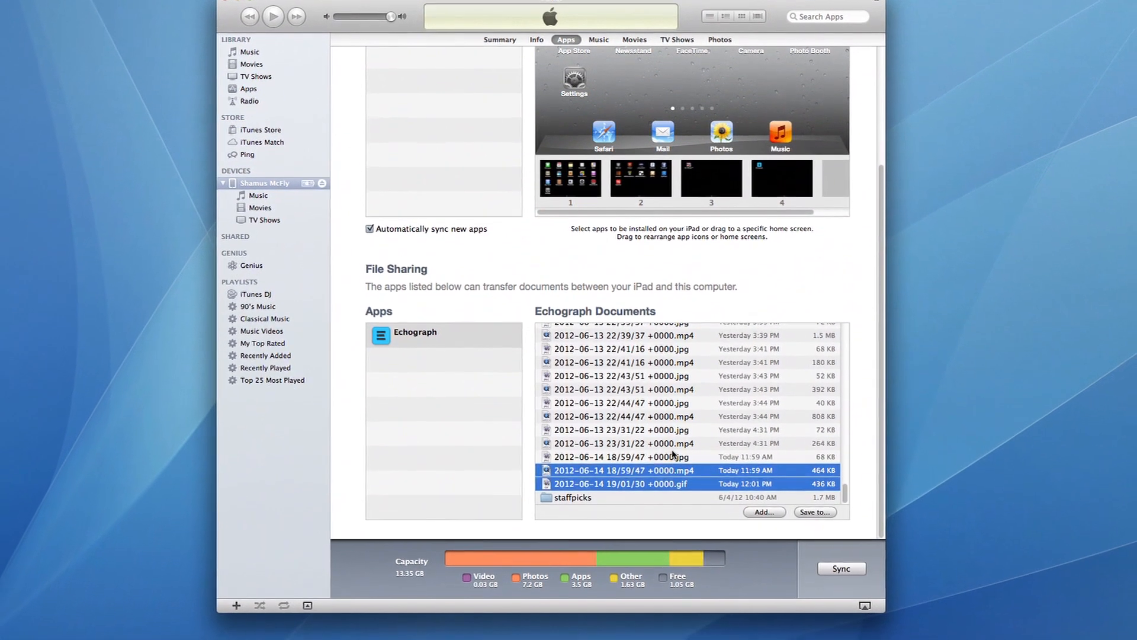
click(764, 511)
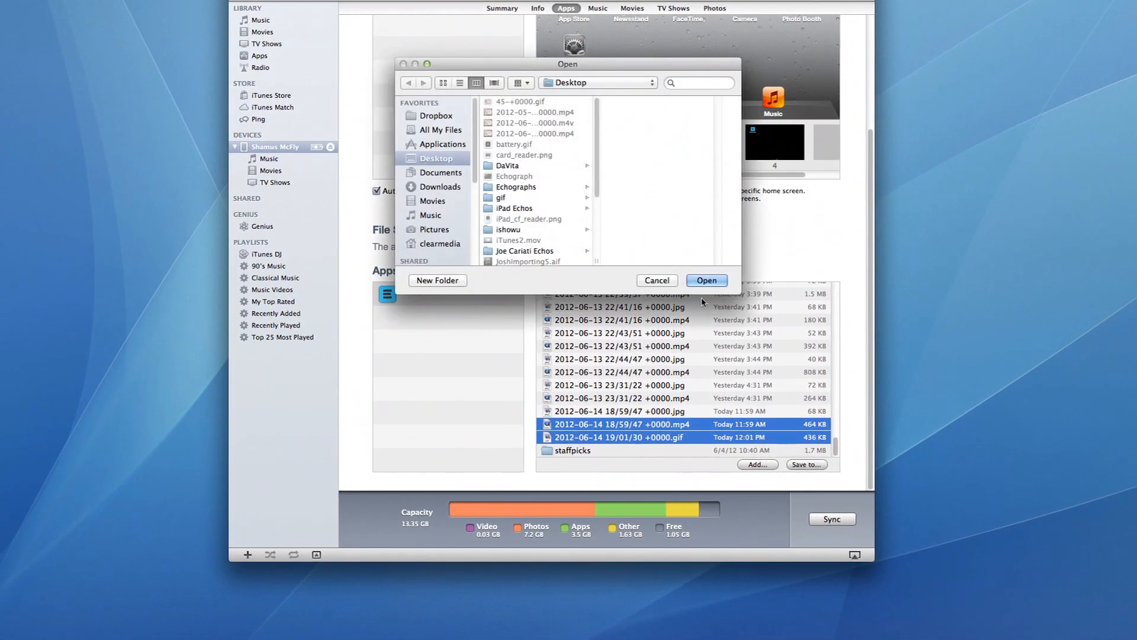
click(706, 280)
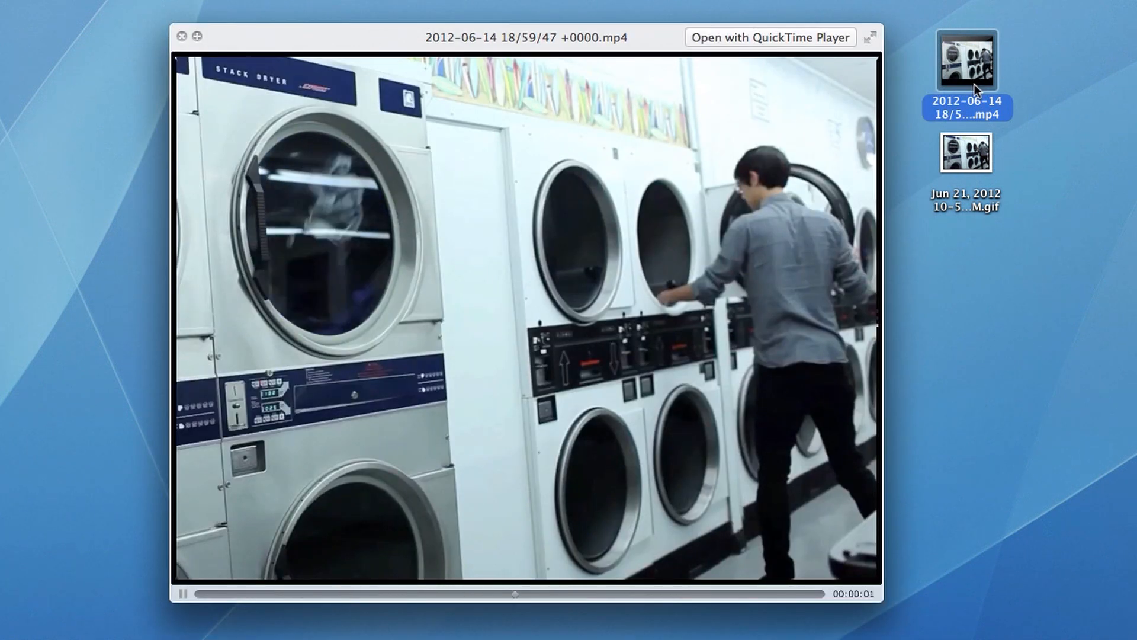
- Switch Quick Look from the laundromat video to the saved Echograph GIF
click(966, 152)
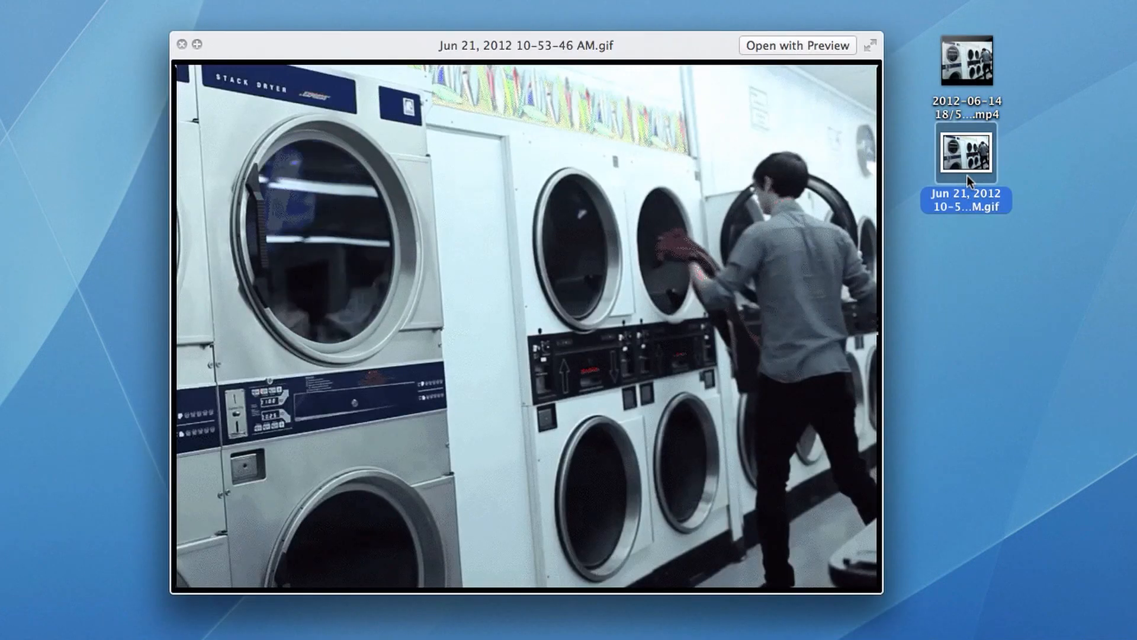